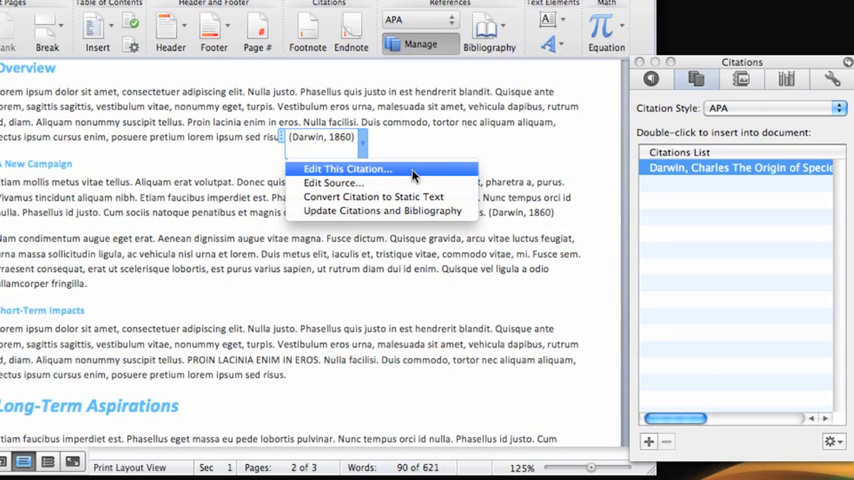
Step: Edit the Darwin citation to include page 22, reading (Darwin, 1860, p. 22)
left_click(348, 168)
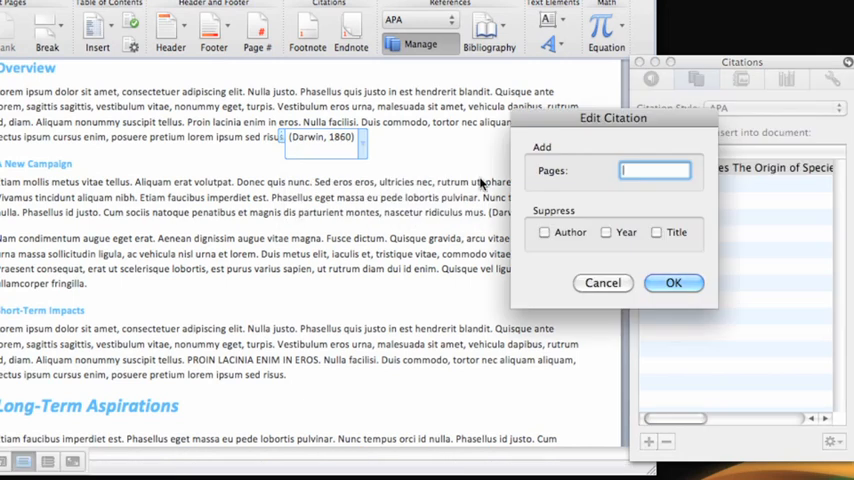
type("22")
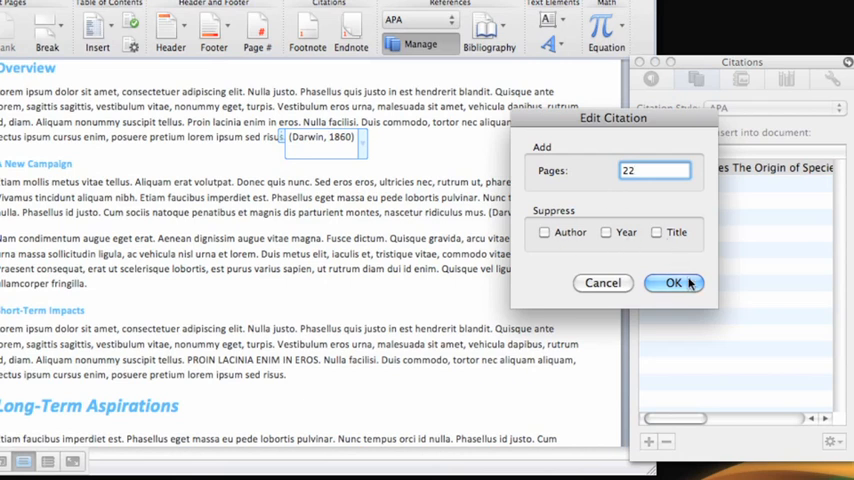
left_click(672, 282)
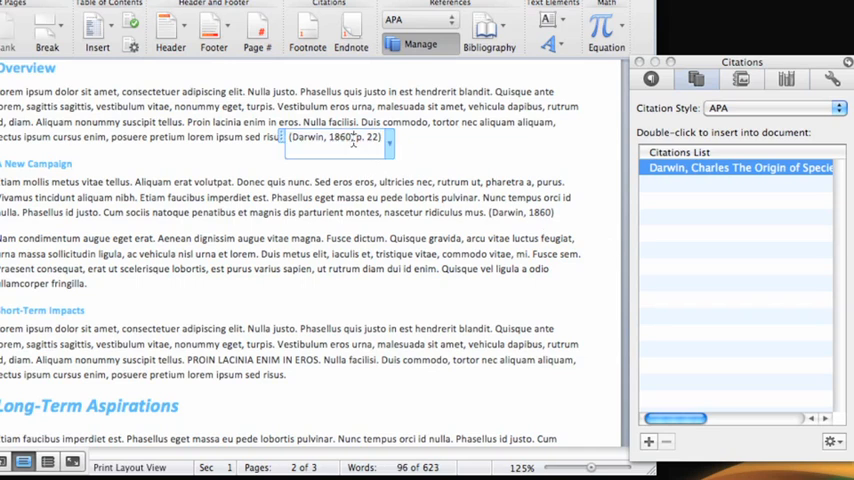
Step: Edit the Darwin source in the Citations pane, changing its year from 1860 to 1859
left_click(388, 136)
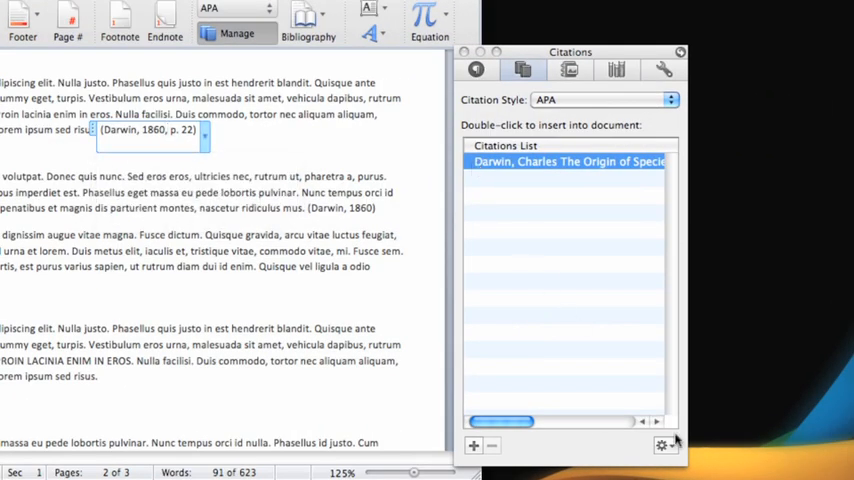
left_click(662, 444)
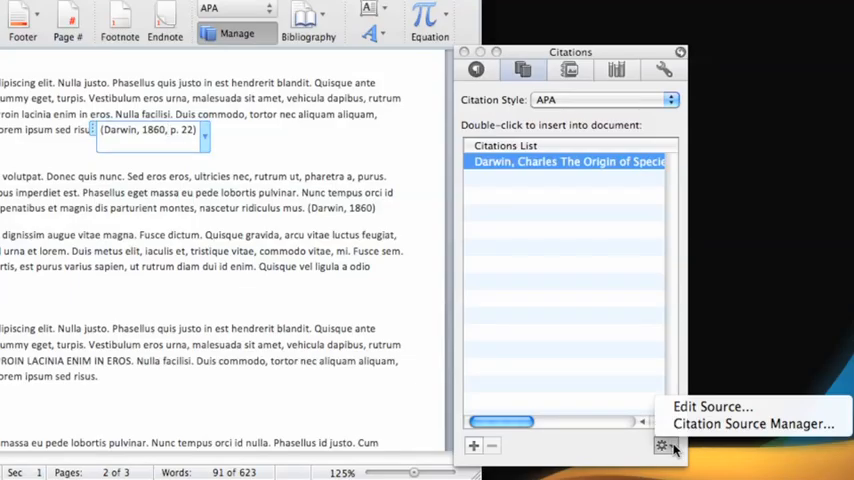
mouse_move(712, 406)
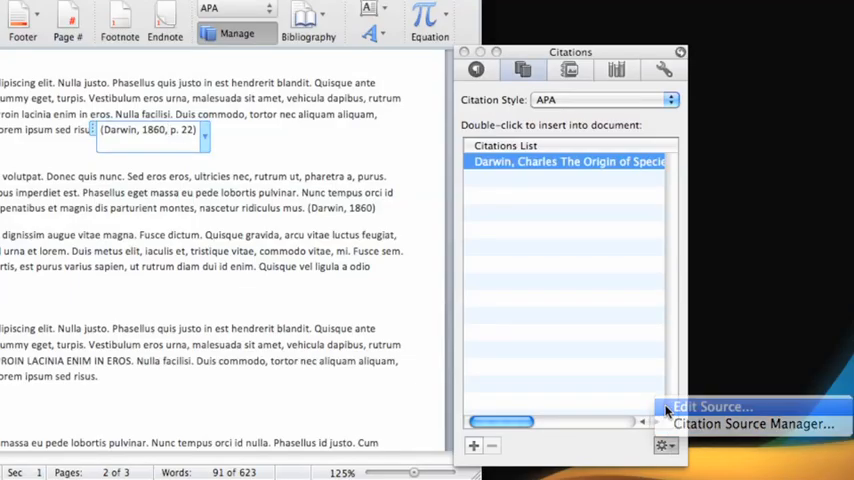
left_click(712, 406)
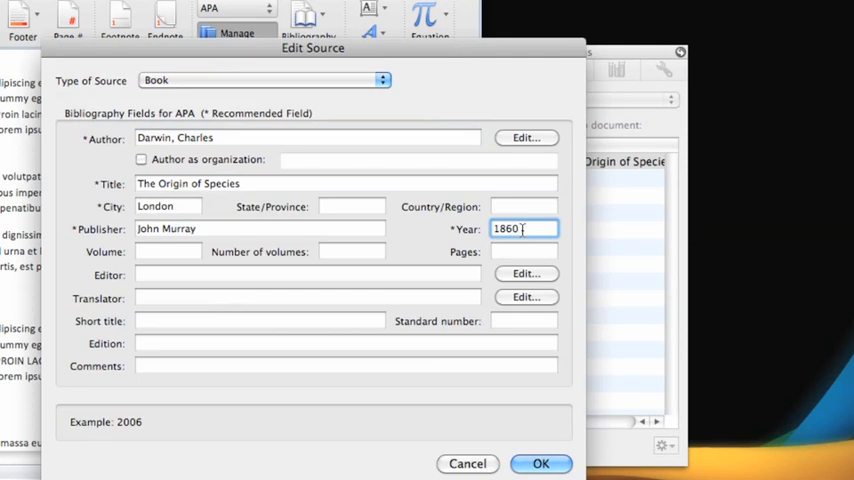
type("1859")
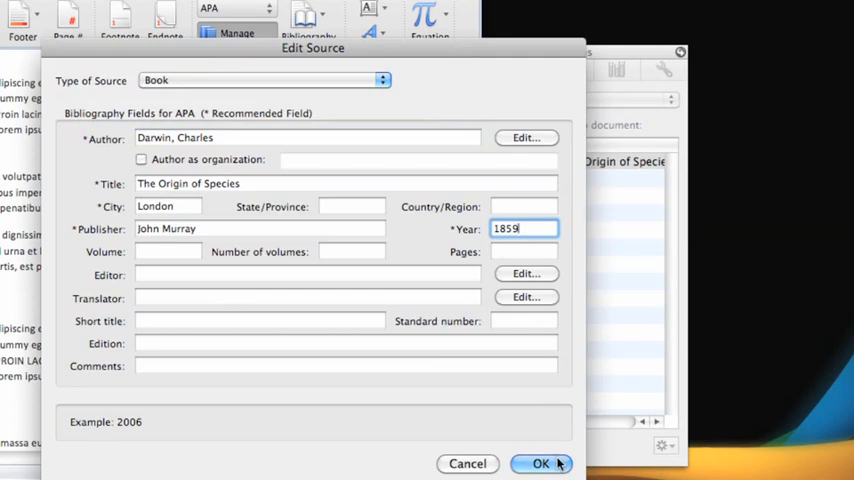
left_click(540, 464)
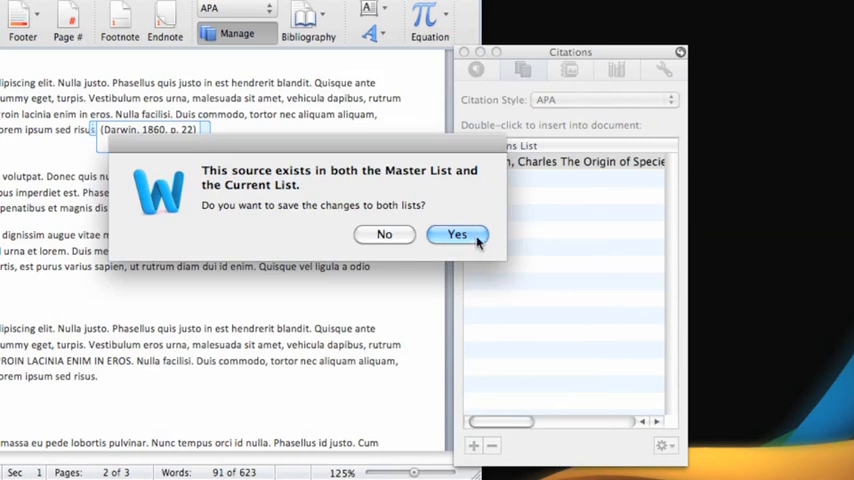
Step: Confirm saving the 1859 year to both the Master List and Current List
left_click(458, 234)
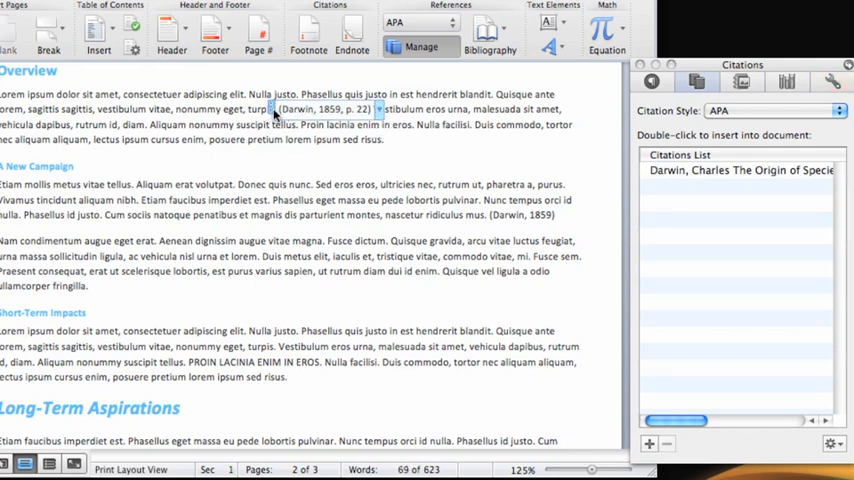
Step: Cut the (Darwin, 1859, p. 22) citation and paste it at its new spot in the first paragraph
left_click(322, 108)
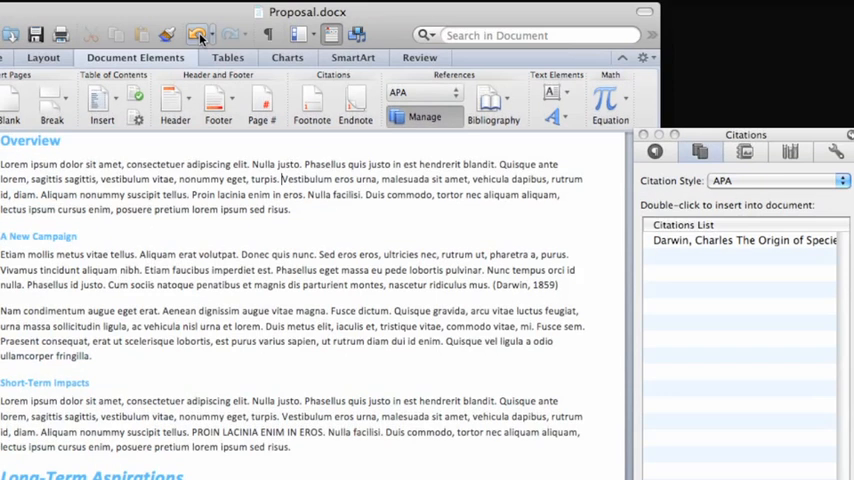
double_click(742, 240)
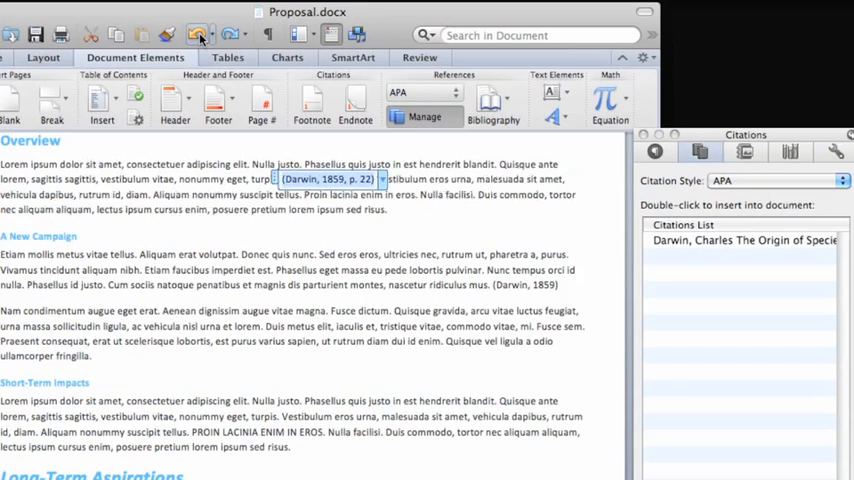